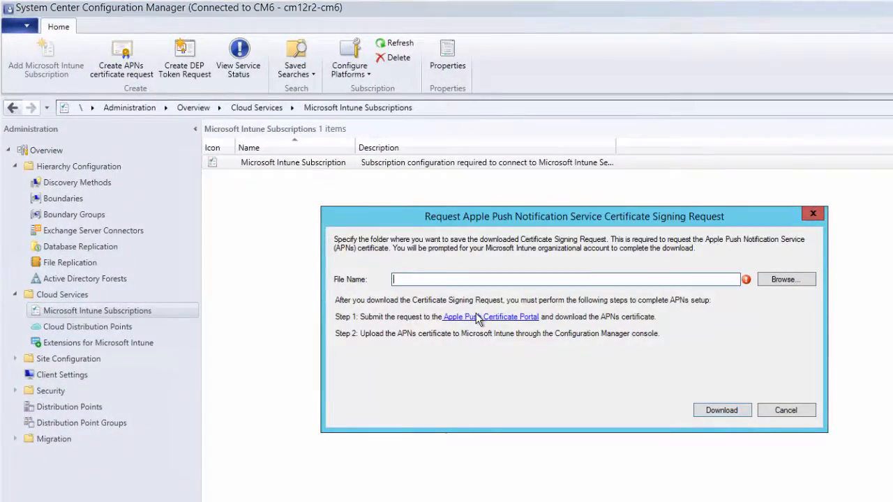
# Step: Choose the Desktop as the save location and name the signing request 'Apple Cert'
pyautogui.click(491, 317)
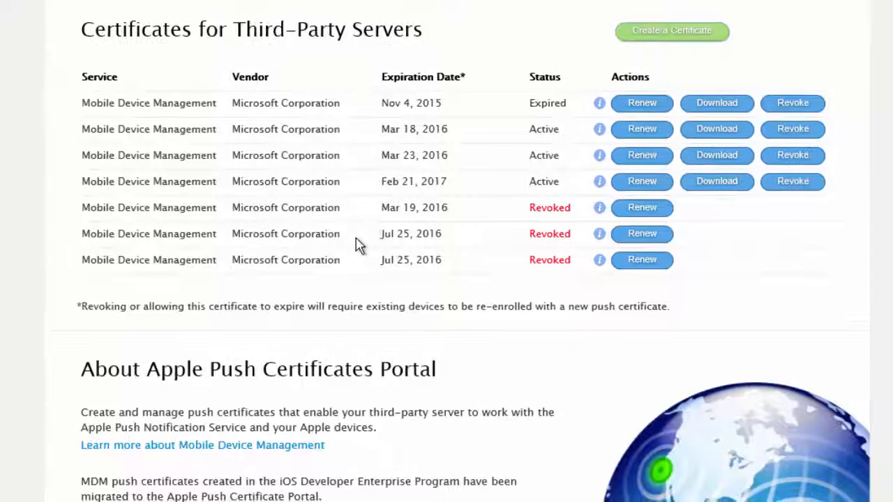
pyautogui.moveTo(485, 132)
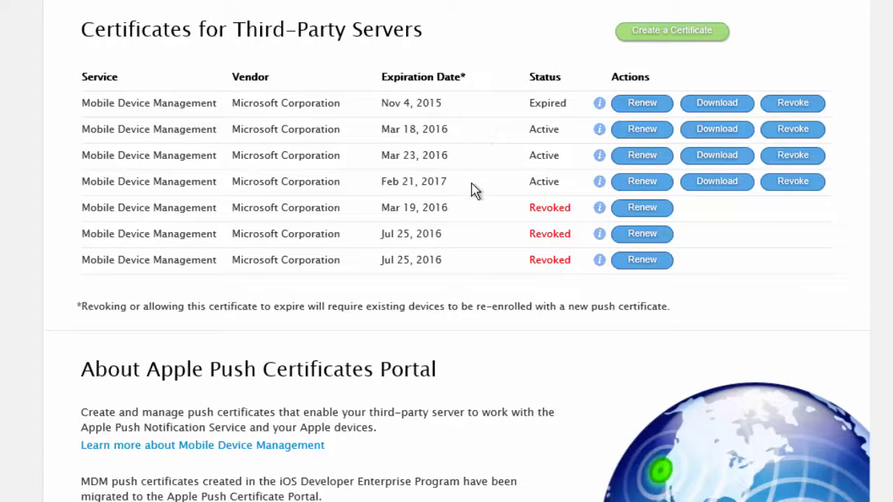
pyautogui.moveTo(494, 166)
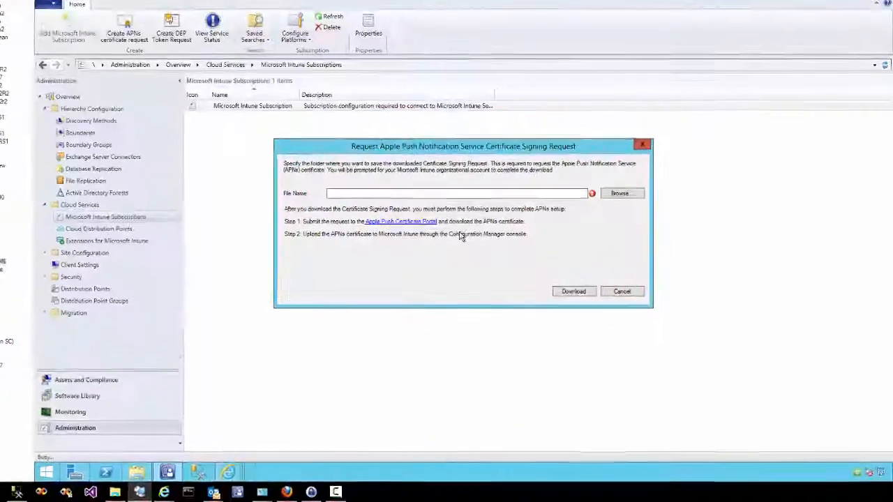
pyautogui.click(619, 193)
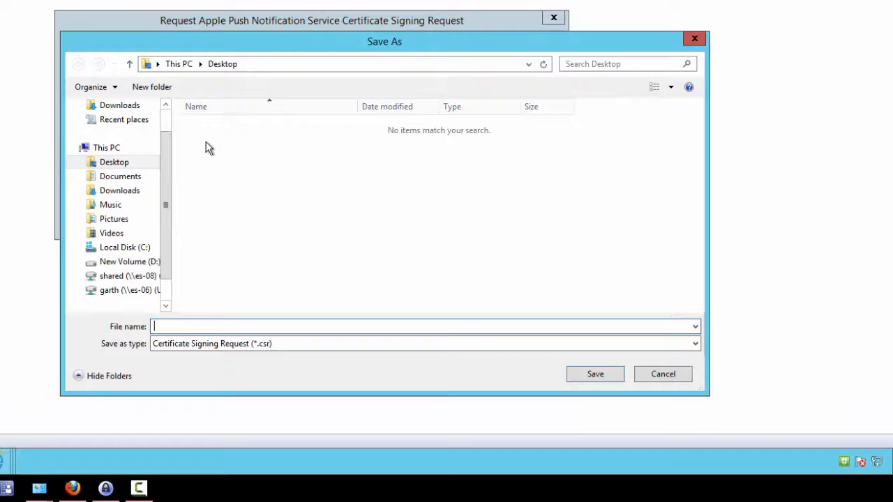
pyautogui.moveTo(204, 299)
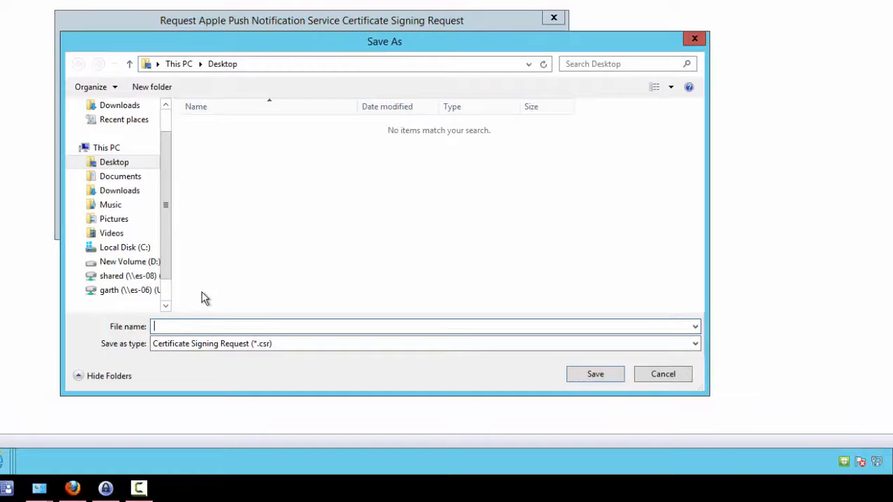
pyautogui.write('Apple Cert')
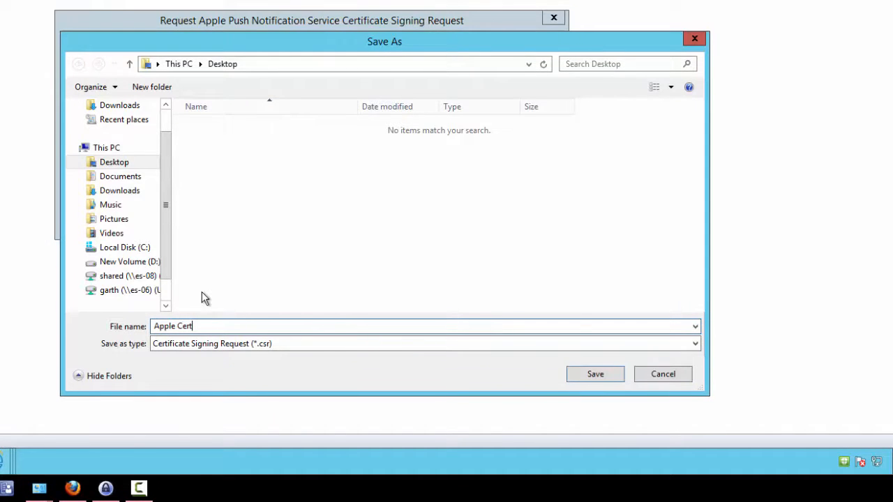
pyautogui.click(595, 374)
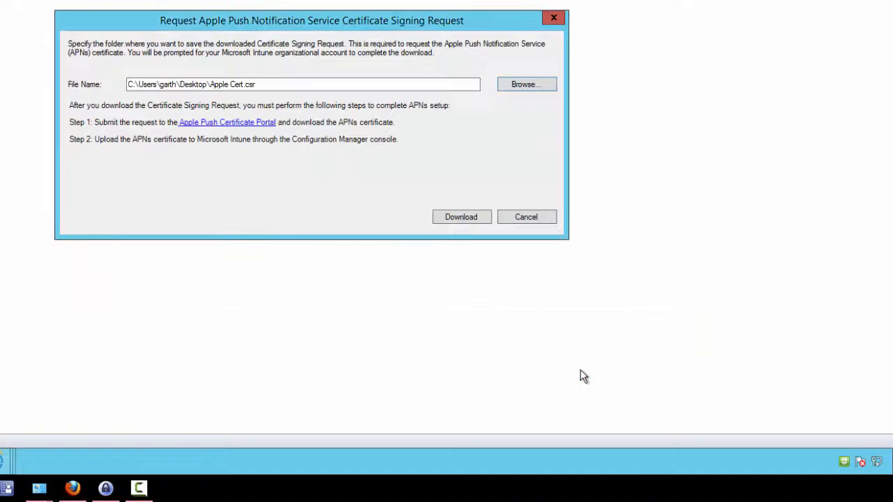
# Step: Download the Apple Cert.csr signing request, signing in to the Intune account with the password
pyautogui.click(461, 216)
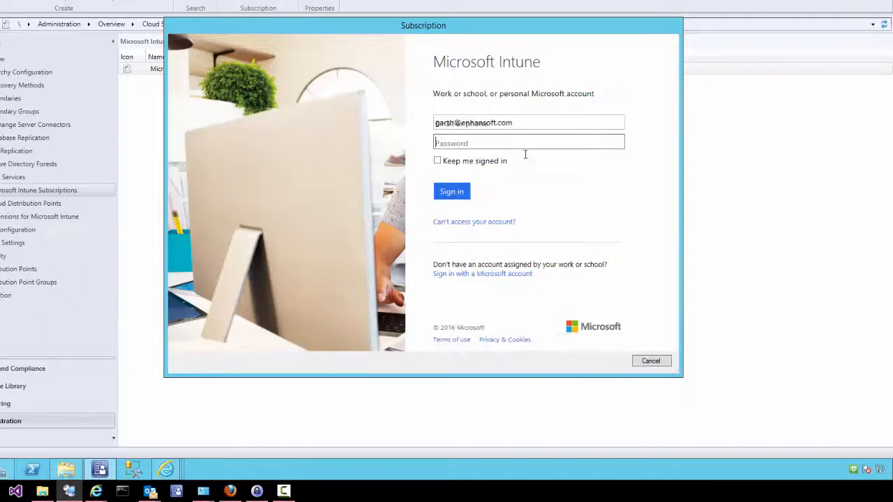
pyautogui.write('password')
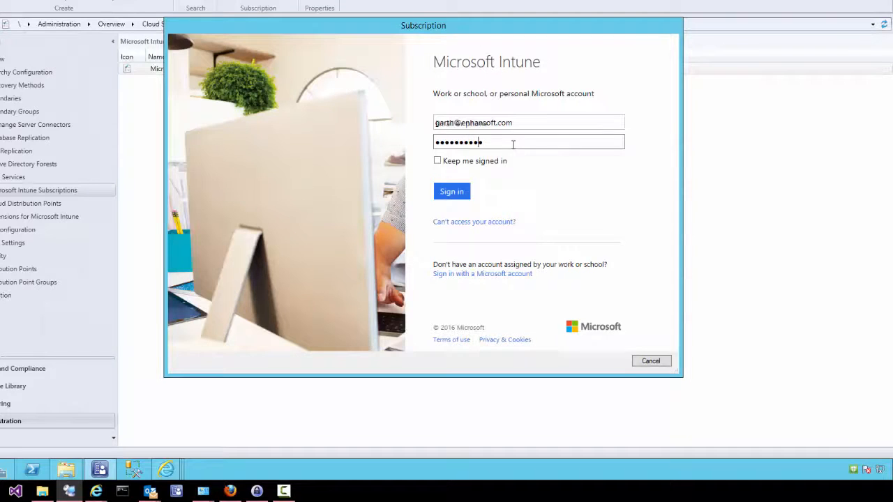
pyautogui.click(452, 192)
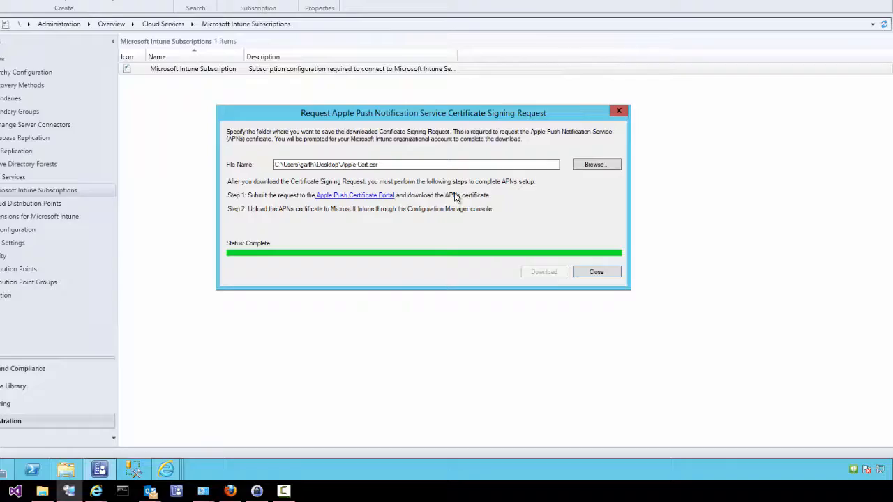
pyautogui.click(355, 195)
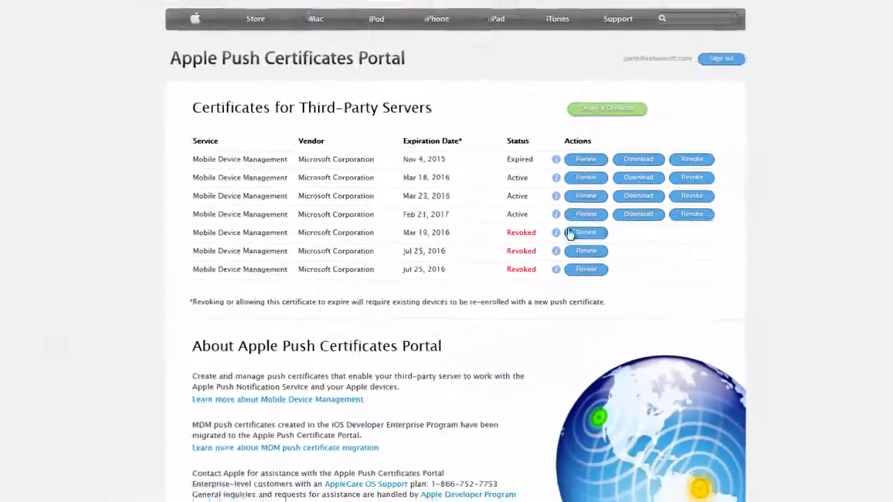
# Step: Renew the Microsoft push certificate by uploading Apple Cert.csr as the signing request
pyautogui.click(585, 232)
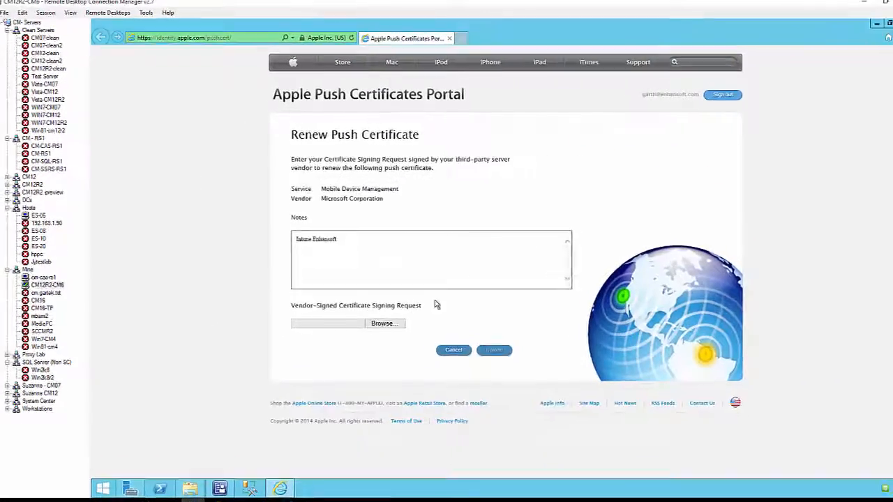
pyautogui.click(383, 323)
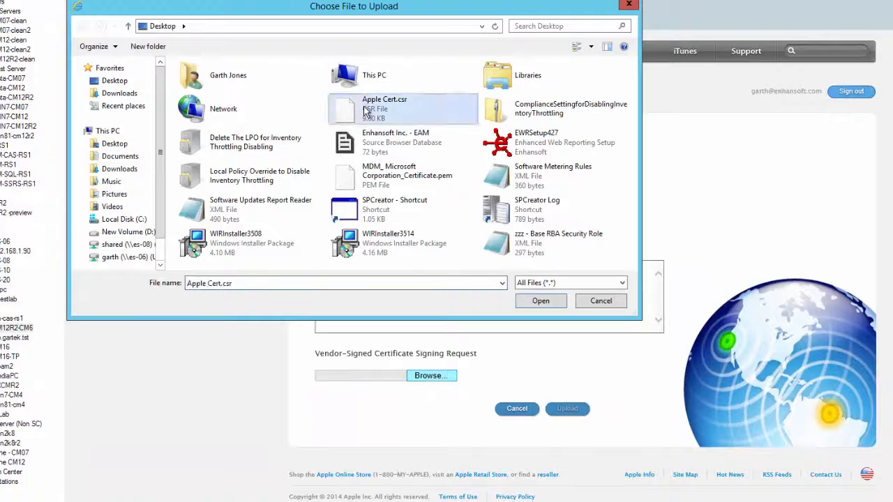
pyautogui.click(541, 301)
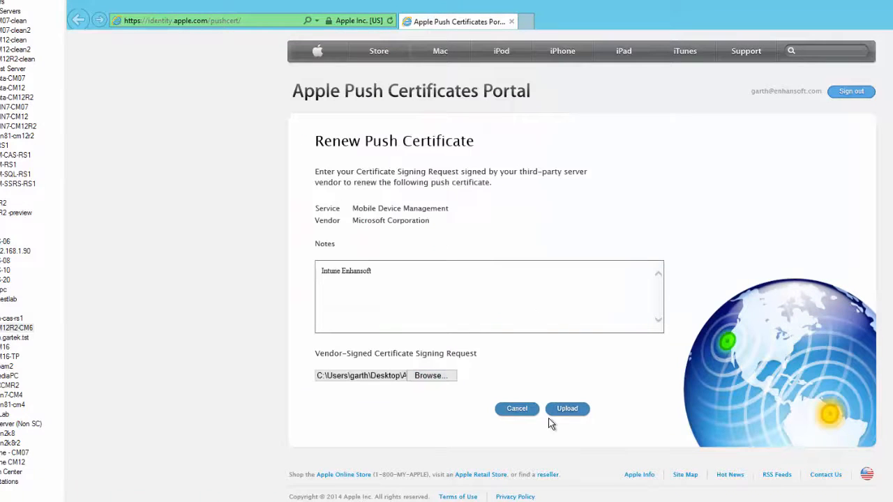
pyautogui.click(567, 408)
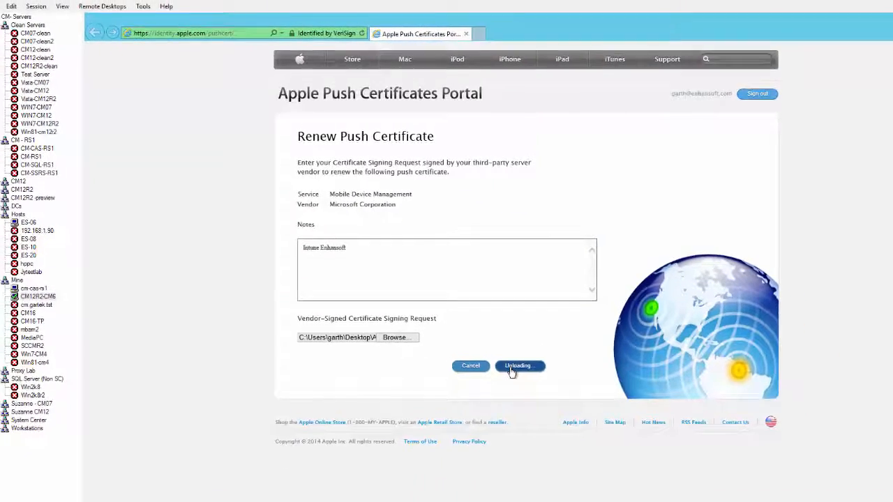
# Step: Save the renew.json result and start downloading the renewed certificate expiring Feb 21, 2017
pyautogui.click(519, 366)
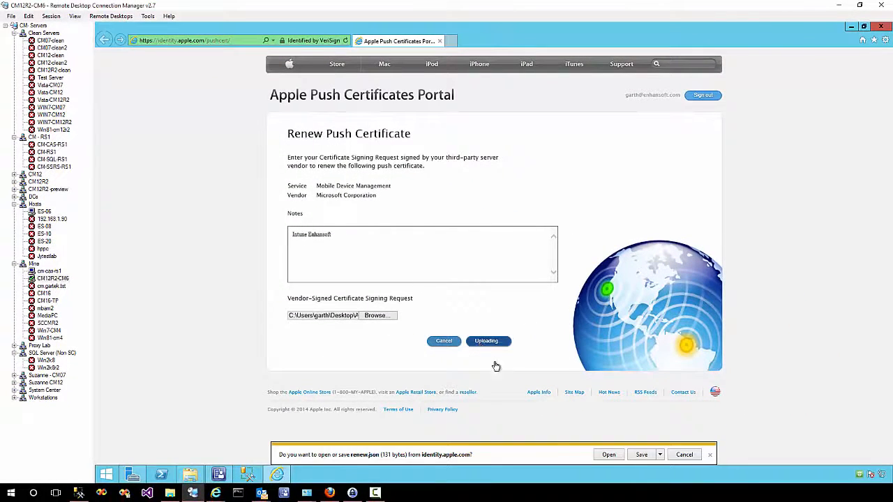
pyautogui.click(641, 455)
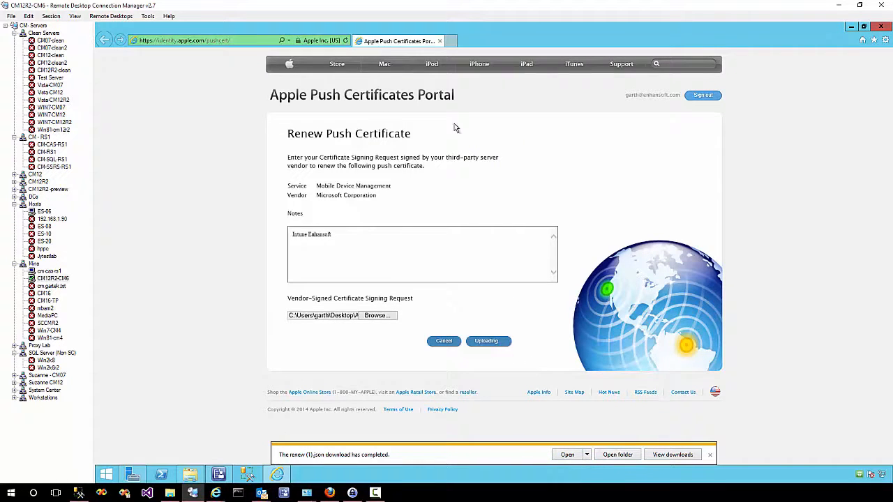
pyautogui.moveTo(588, 446)
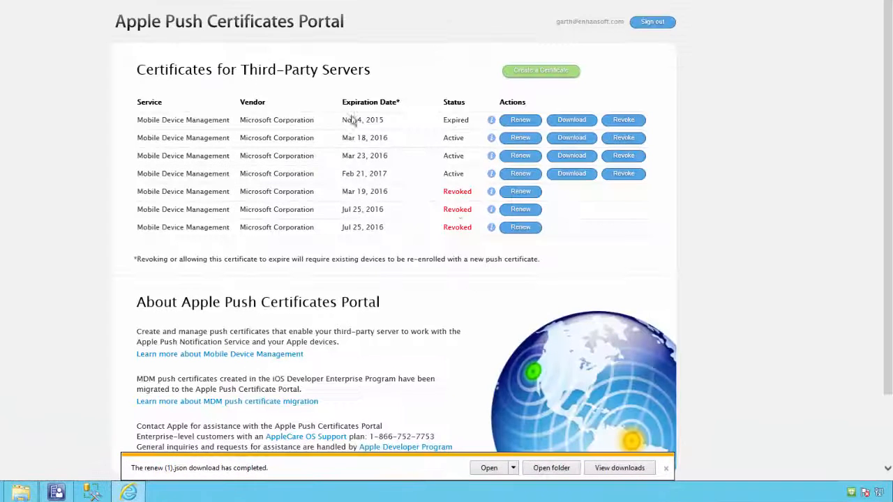
pyautogui.moveTo(571, 174)
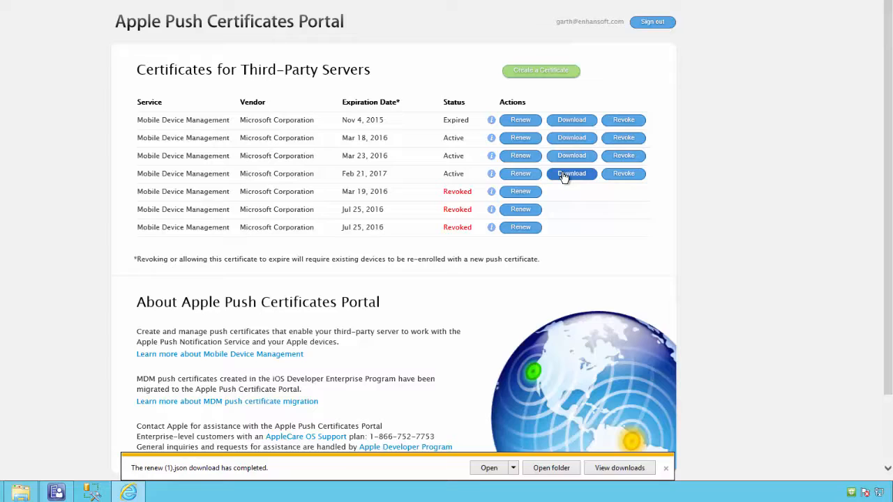
pyautogui.click(572, 174)
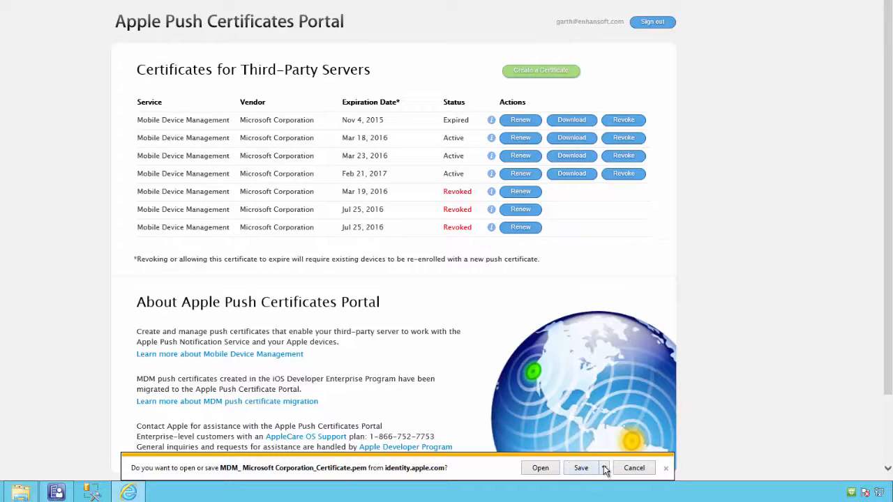
# Step: Save the renewed .pem certificate to the Desktop under the name 'MDM Feb 22'
pyautogui.click(602, 467)
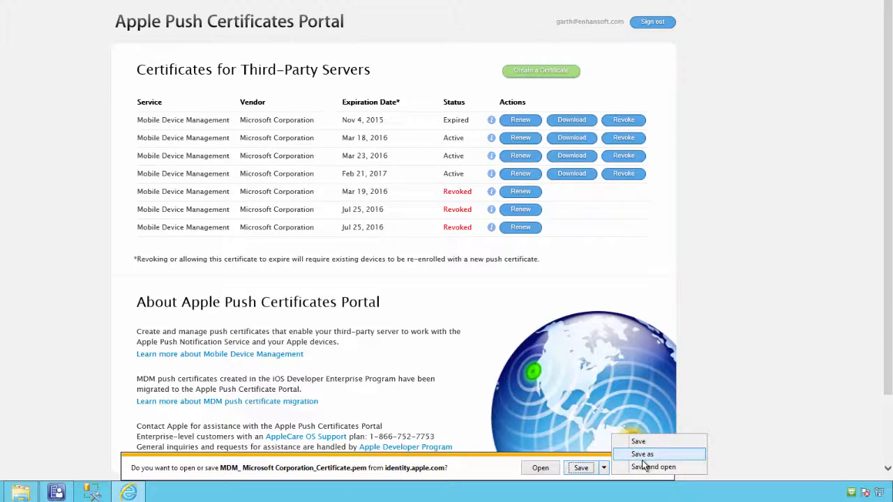
pyautogui.click(642, 454)
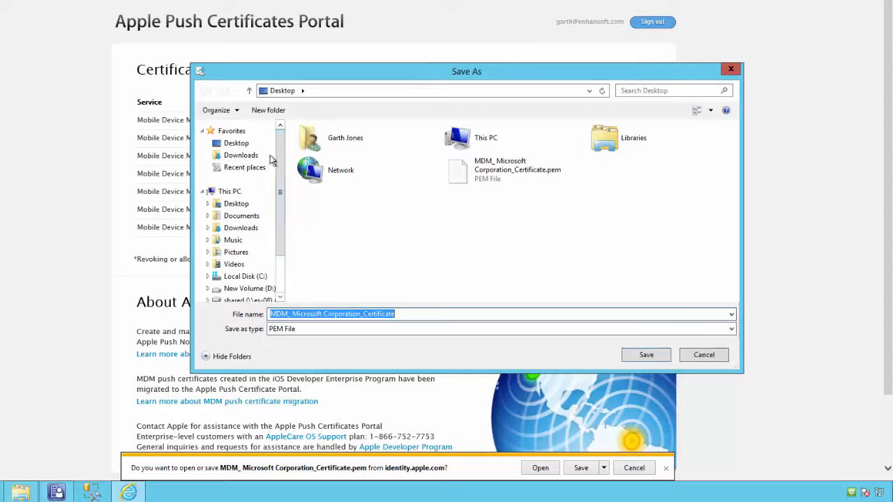
pyautogui.click(500, 169)
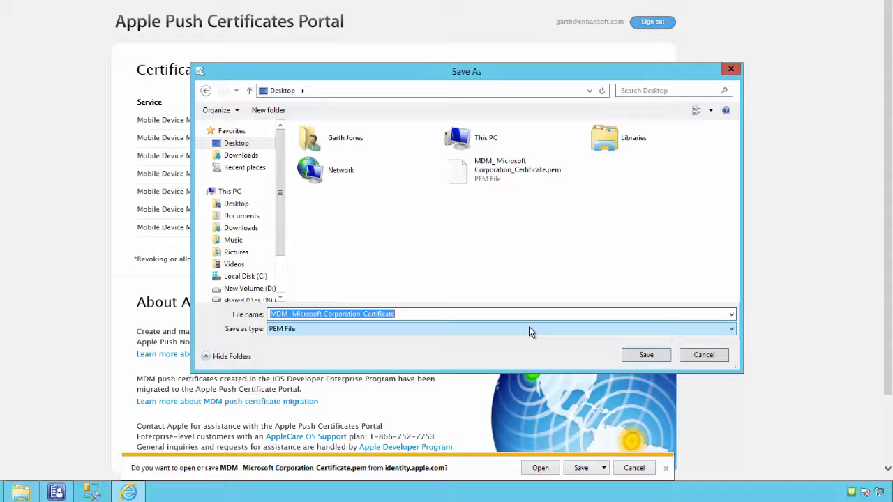
pyautogui.write('Feb 22')
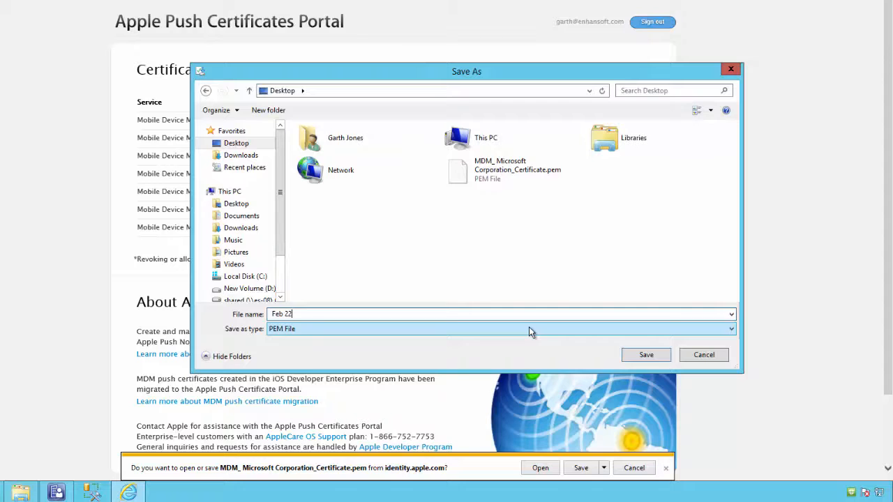
pyautogui.write('MDM')
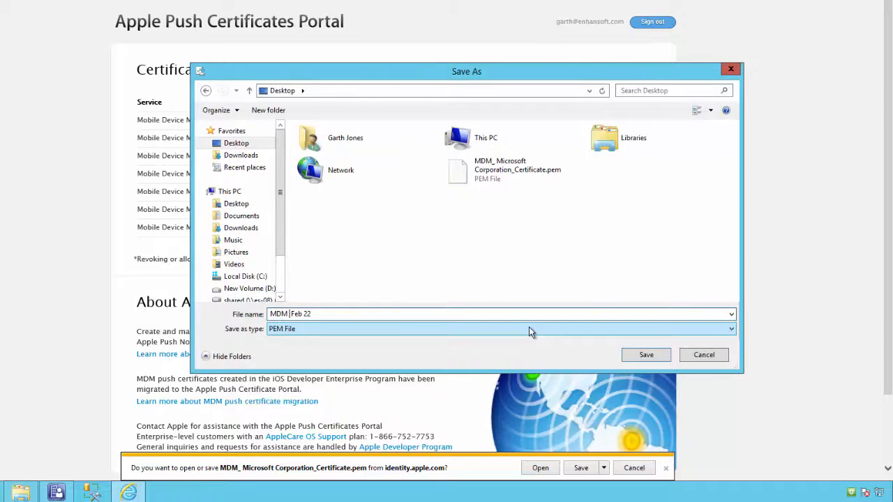
pyautogui.click(644, 355)
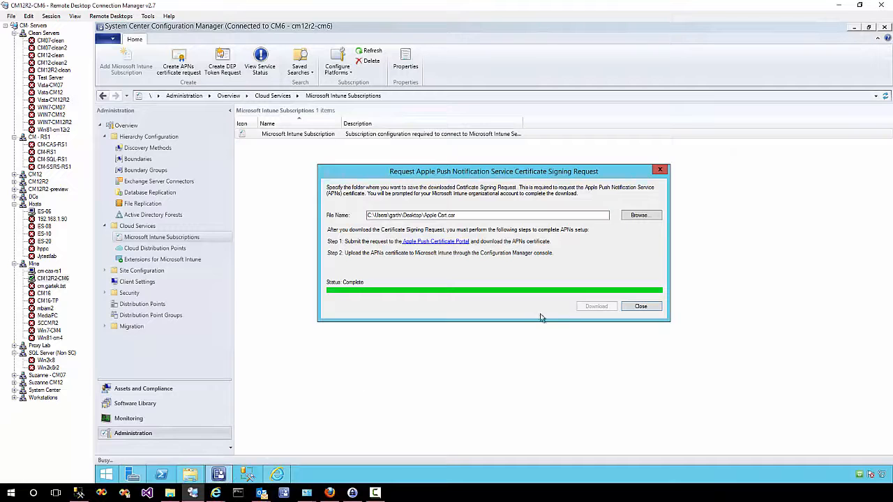
# Step: Dismiss the CSR download and go to the Intune subscription's iOS platform settings
pyautogui.click(640, 306)
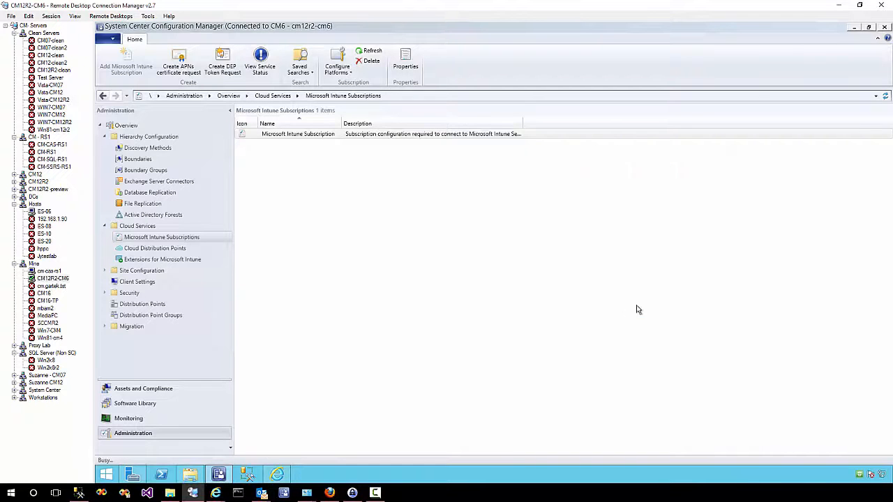
pyautogui.click(316, 52)
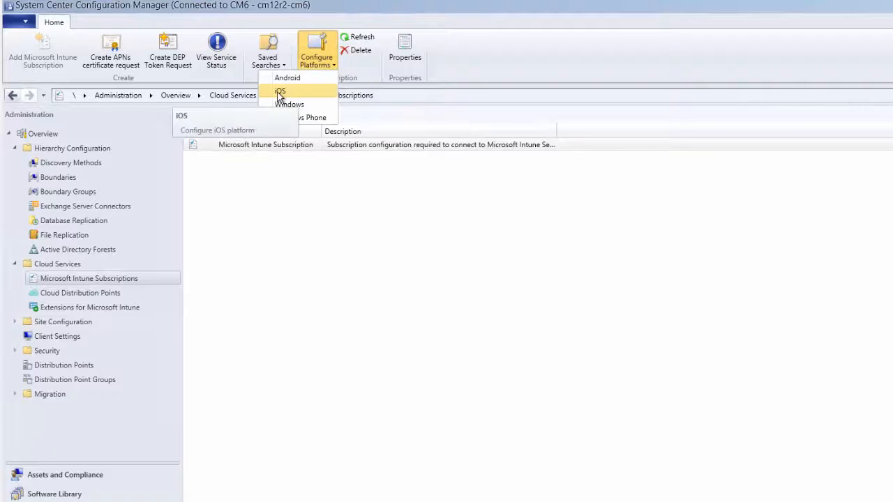
pyautogui.click(280, 91)
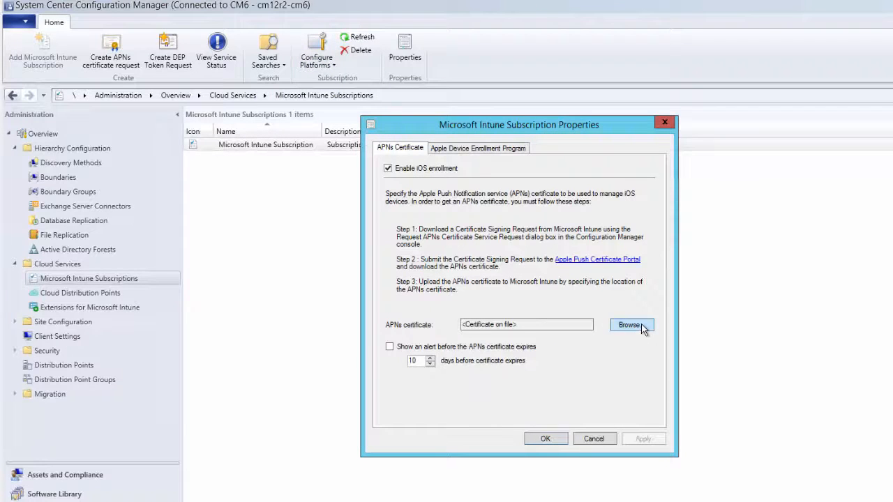
# Step: Select MDM Feb 22.pem as the APNs certificate, apply it and close the properties
pyautogui.click(630, 325)
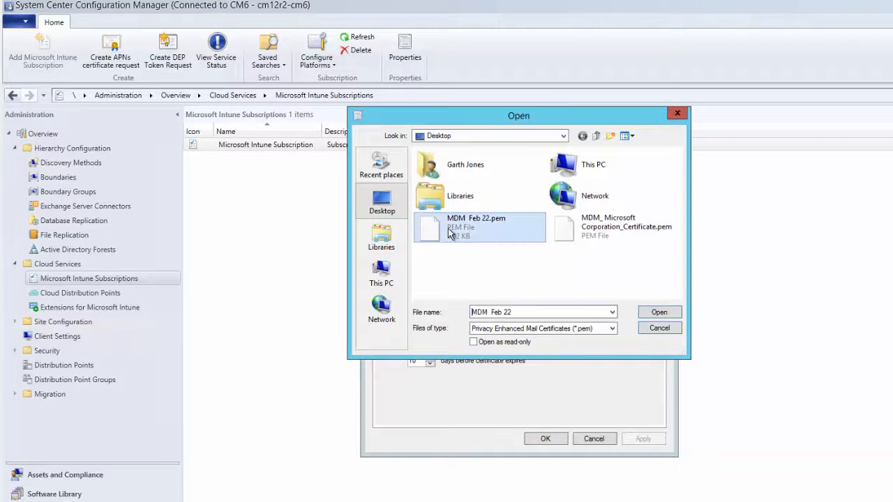
pyautogui.click(658, 312)
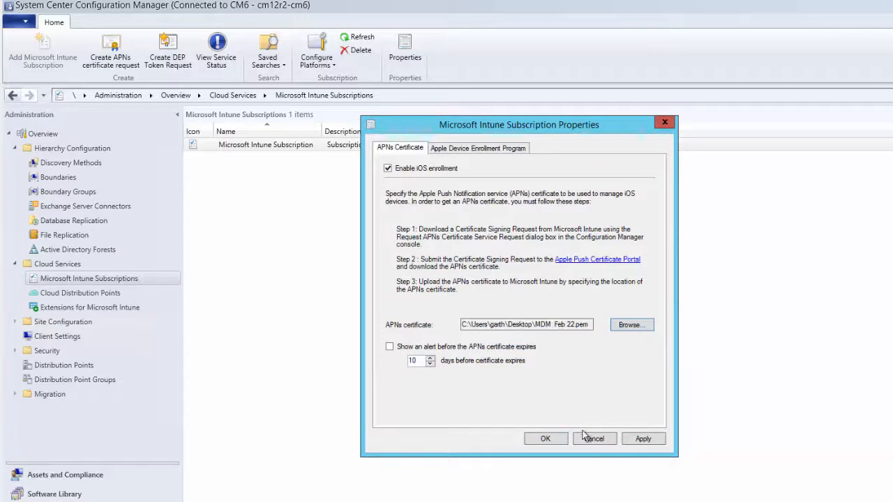
pyautogui.click(642, 439)
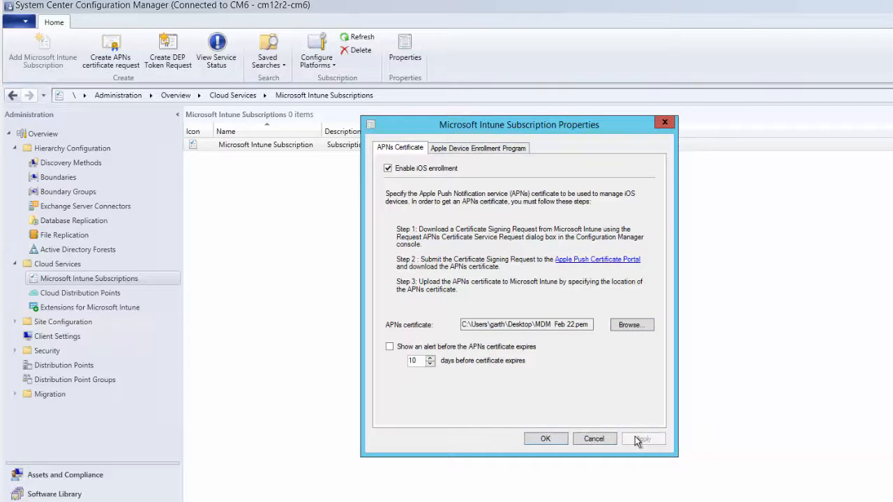
pyautogui.click(545, 439)
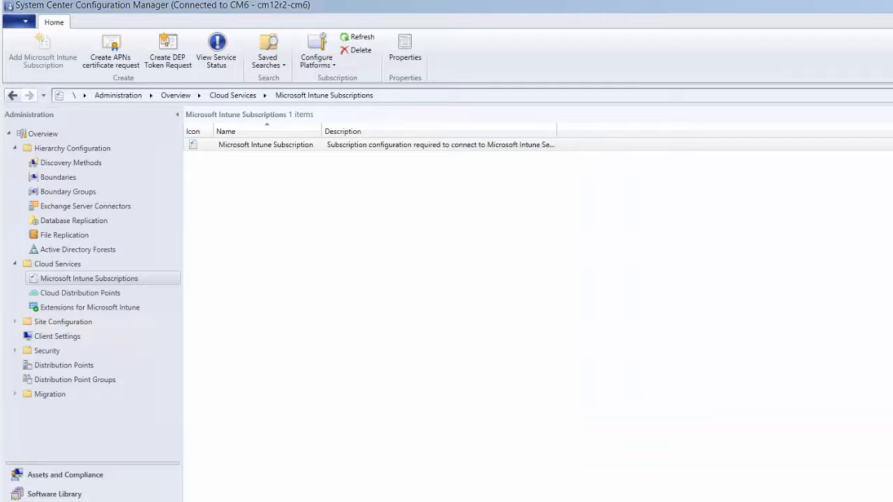